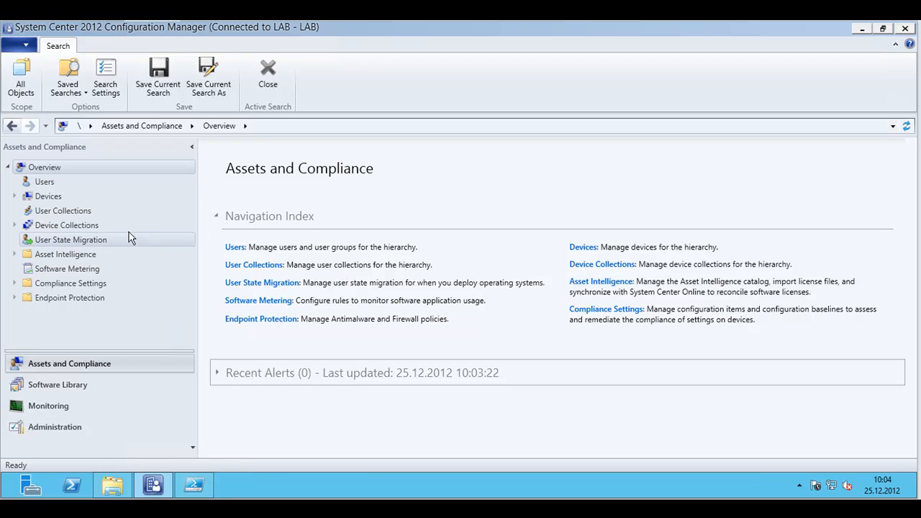
- Show the Device Collections list with details of All Desktop and Server Clients
left_click(67, 224)
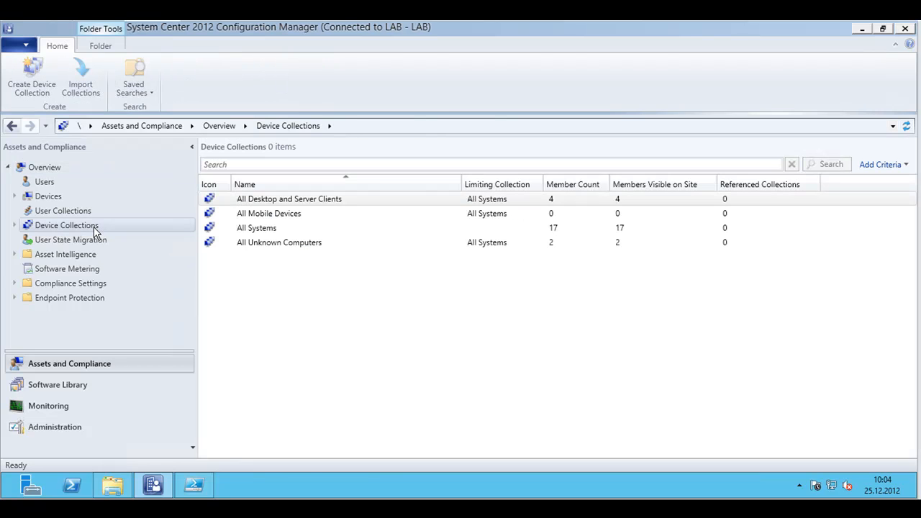
left_click(287, 199)
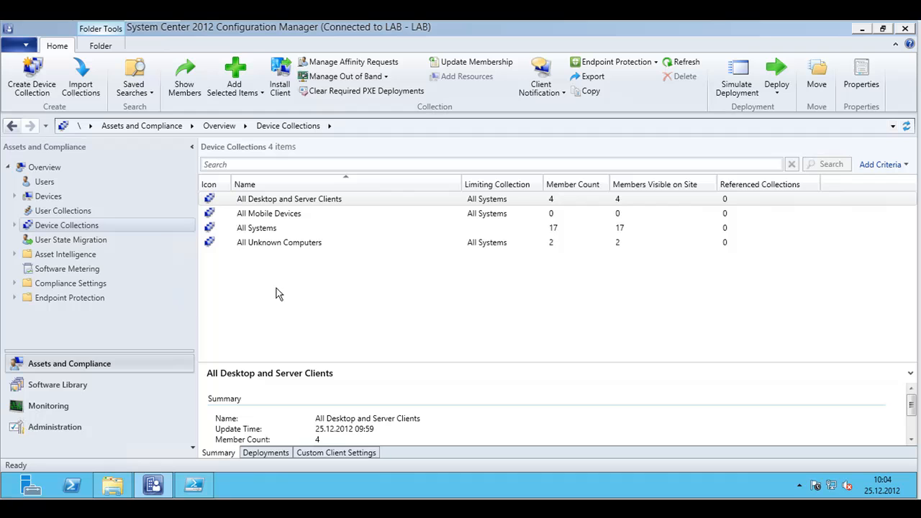
mouse_move(280, 293)
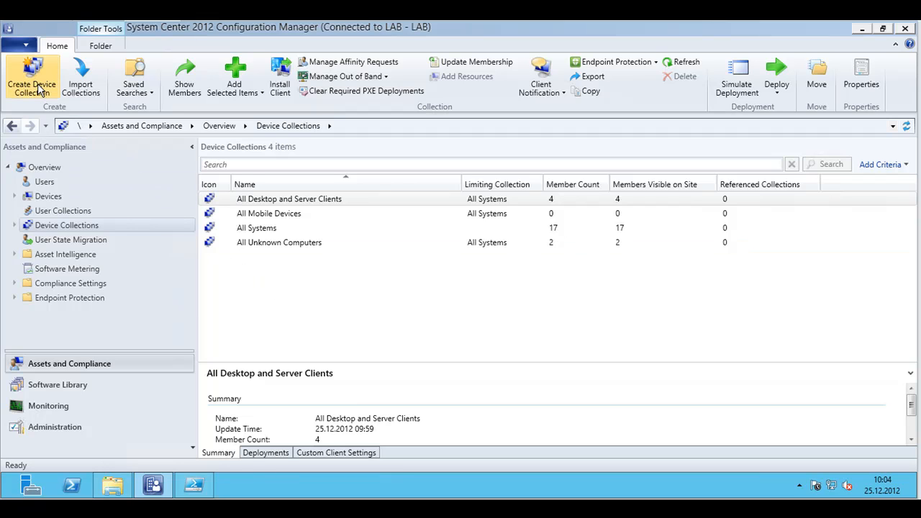
- Start the Create Device Collection wizard, name it NewCollection and pick its limiting collection
left_click(29, 72)
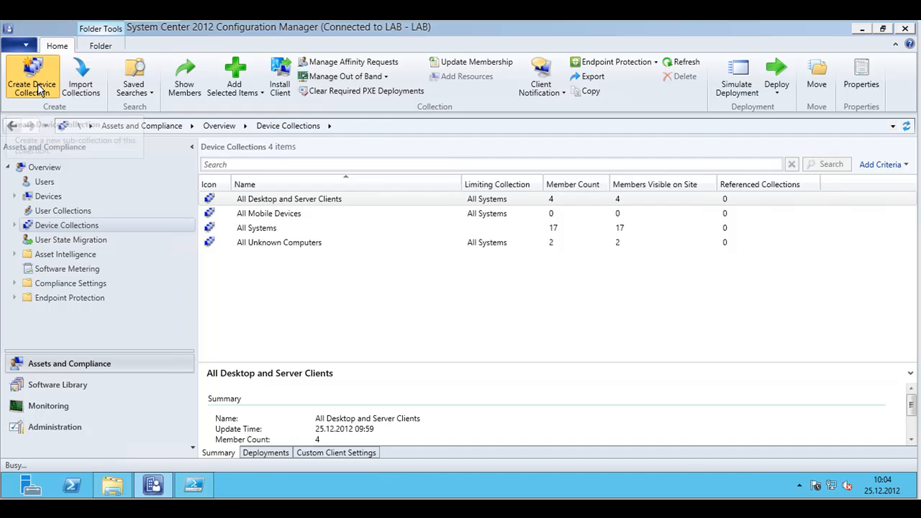
left_click(30, 64)
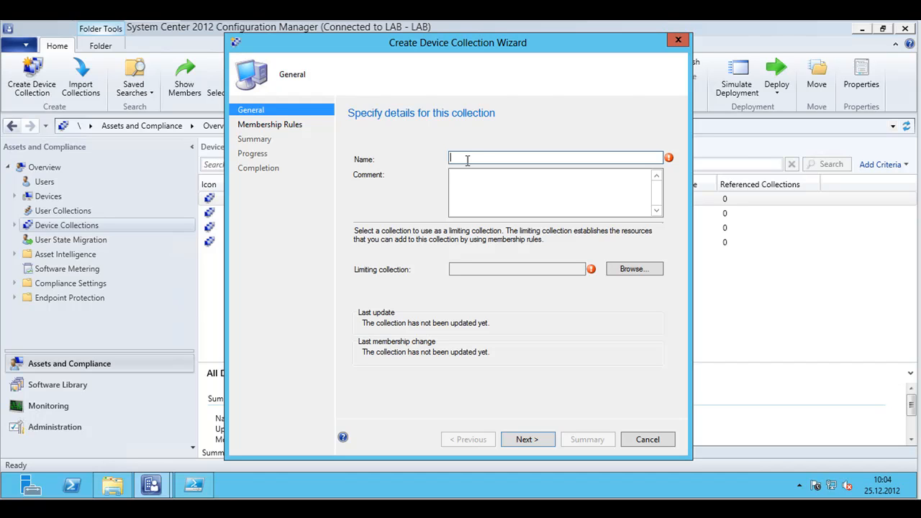
type("NewCollect")
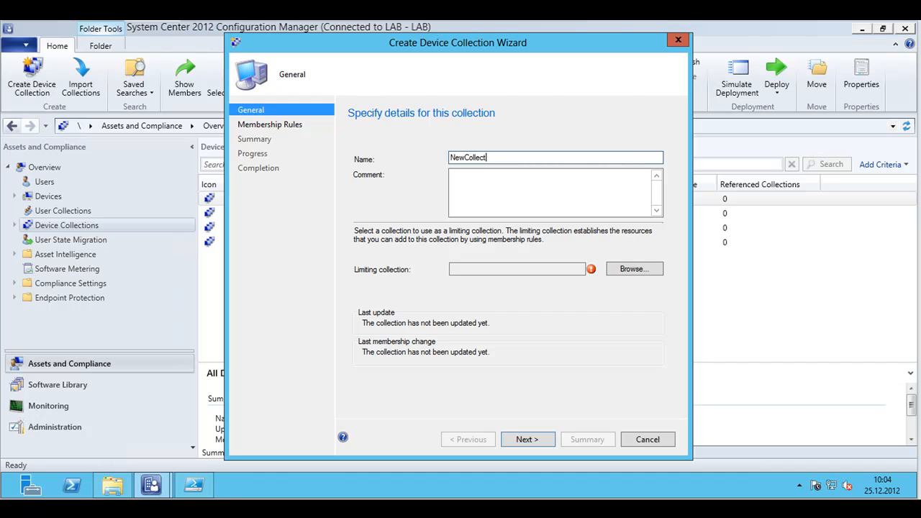
type("ion")
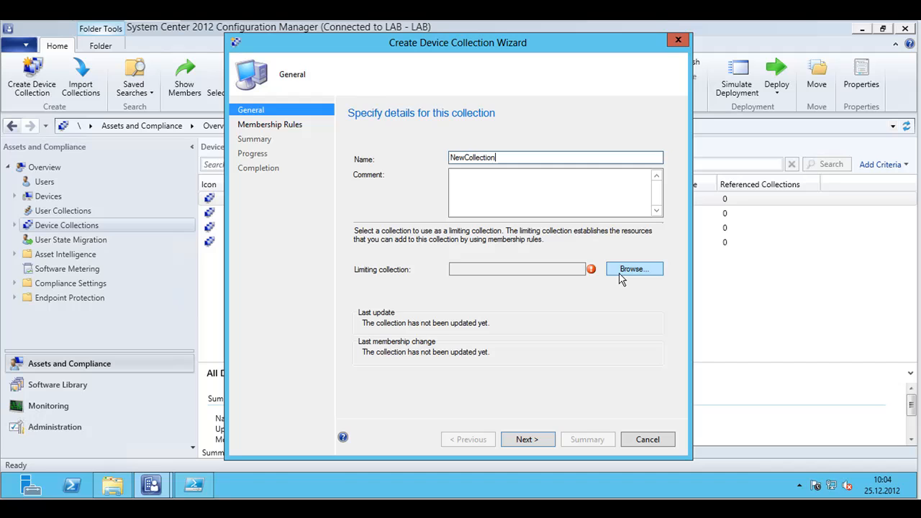
left_click(632, 269)
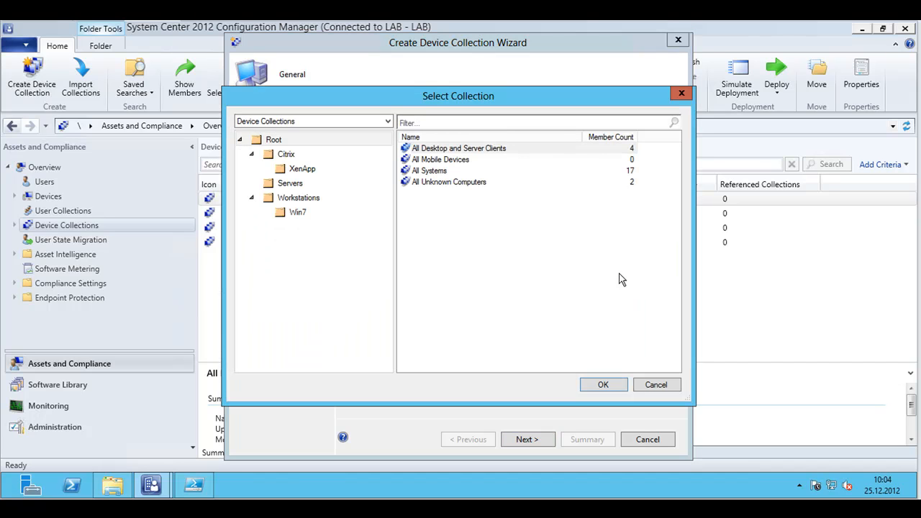
mouse_move(463, 190)
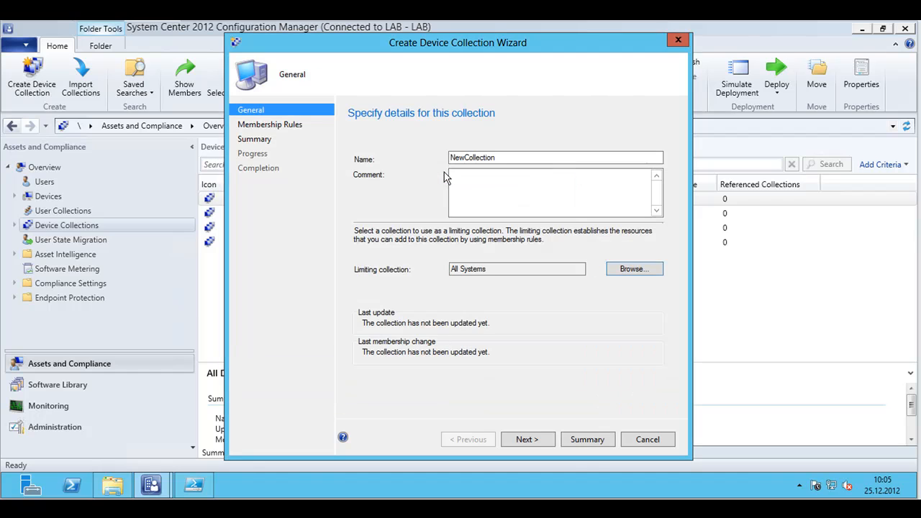
mouse_move(501, 352)
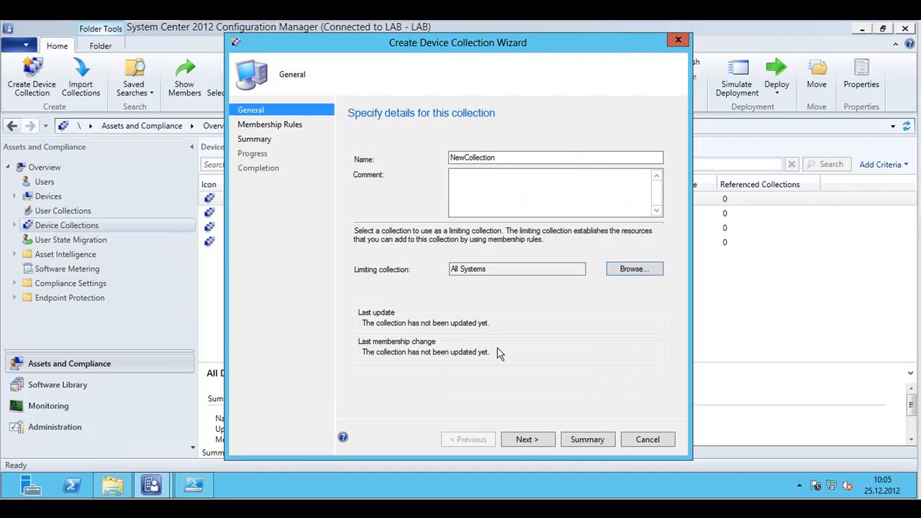
- Complete the wizard with no membership rules so NewCollection is created
left_click(528, 439)
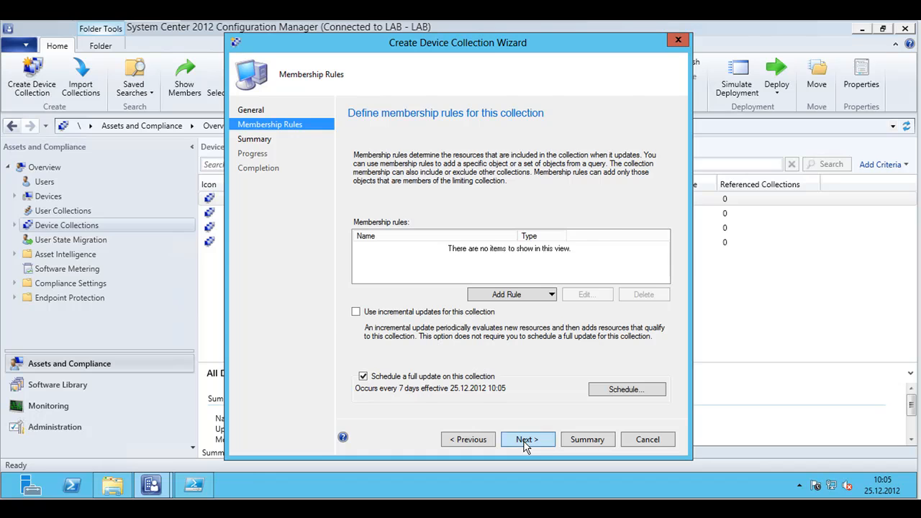
left_click(527, 438)
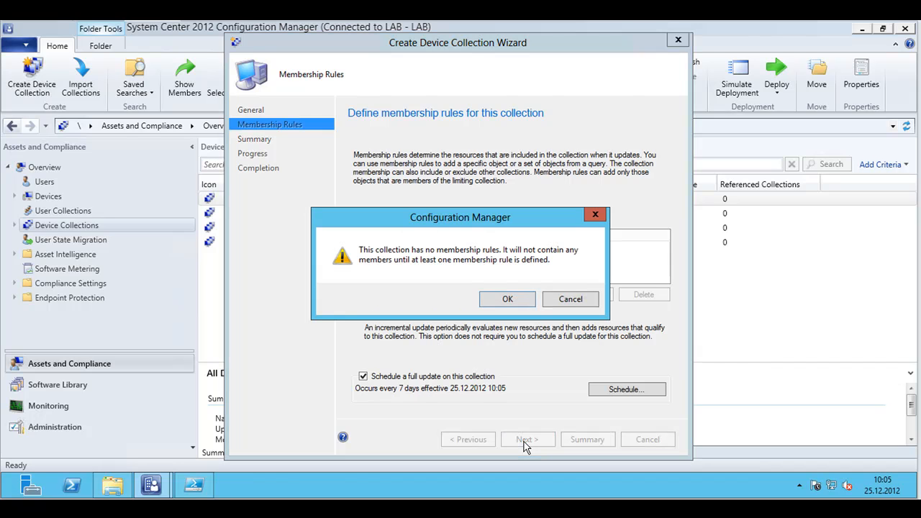
left_click(507, 298)
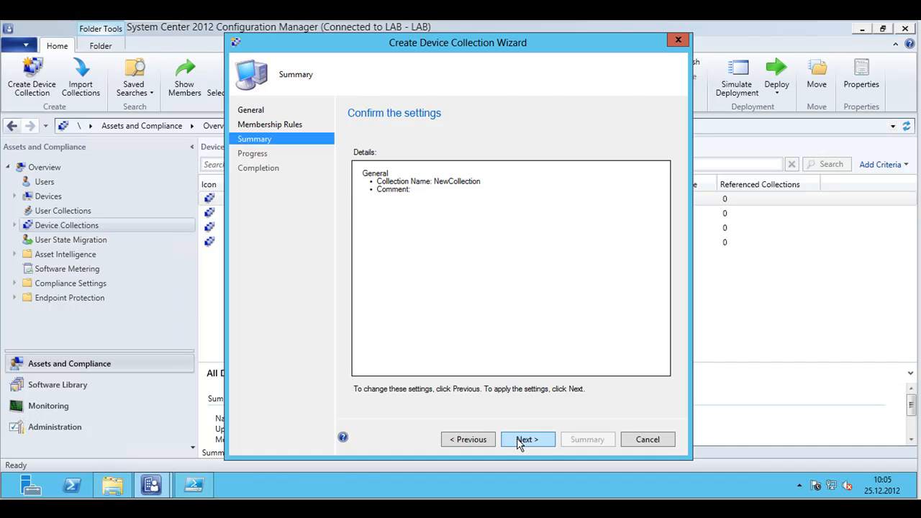
left_click(528, 439)
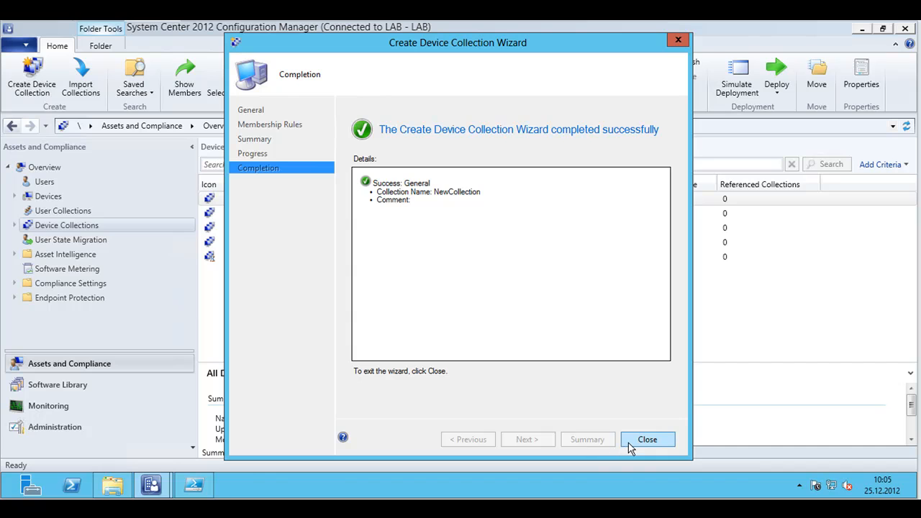
left_click(647, 439)
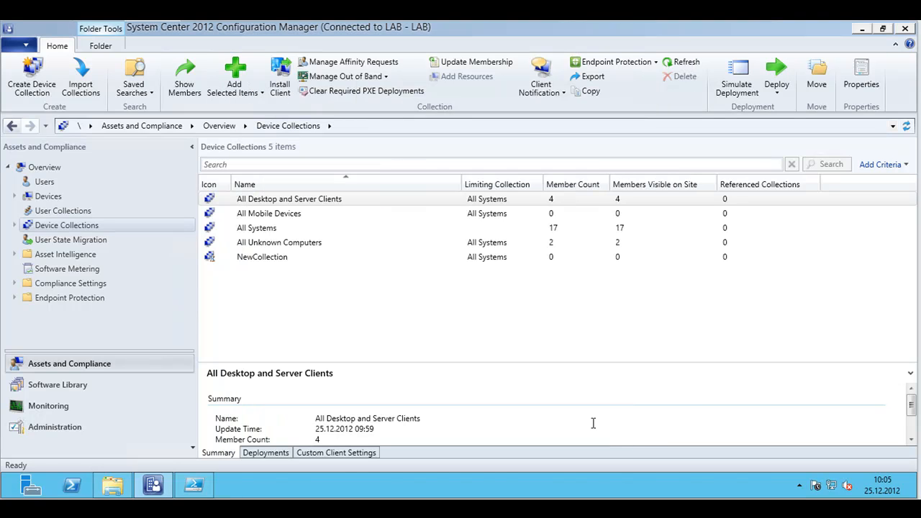
- Review NewCollection's details, switch to User Collections and start a new user collection
left_click(261, 256)
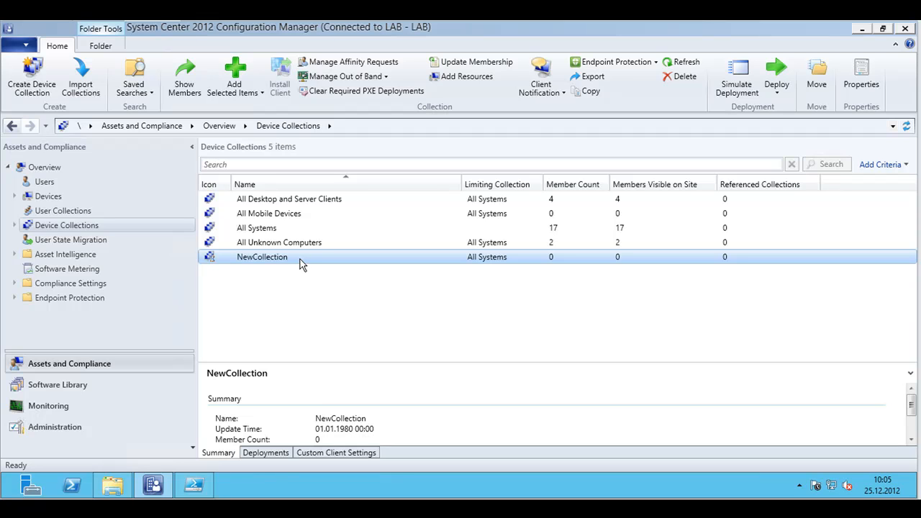
mouse_move(63, 210)
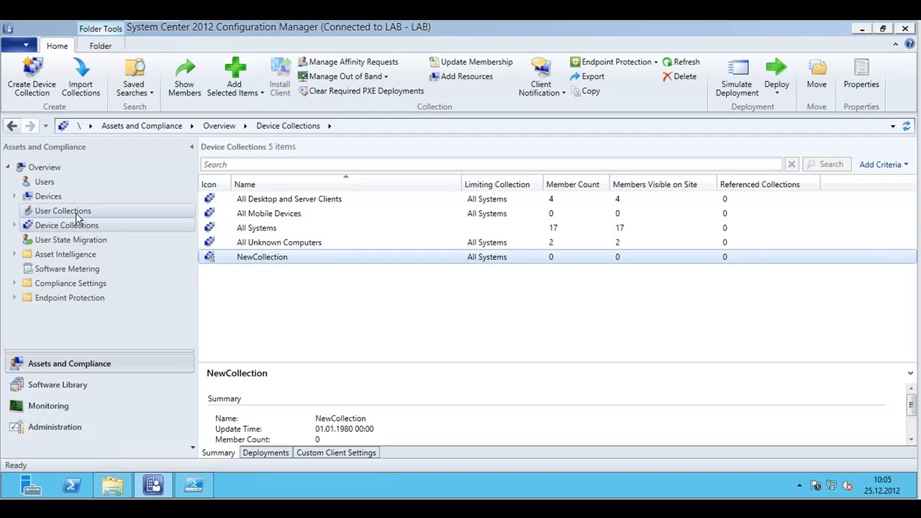
left_click(63, 210)
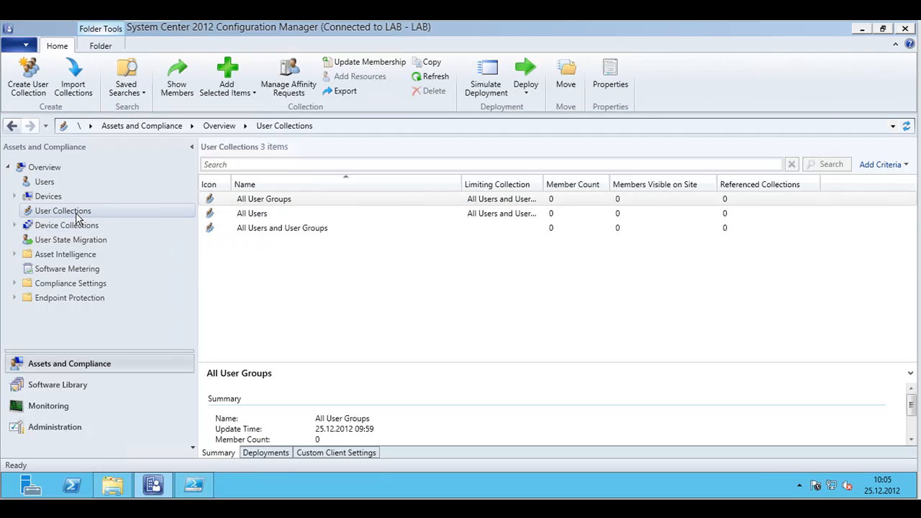
mouse_move(69, 186)
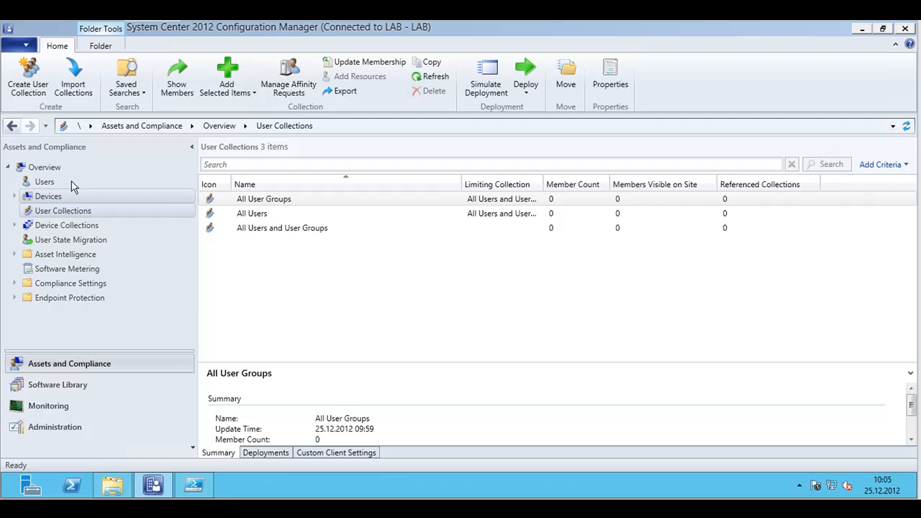
left_click(27, 72)
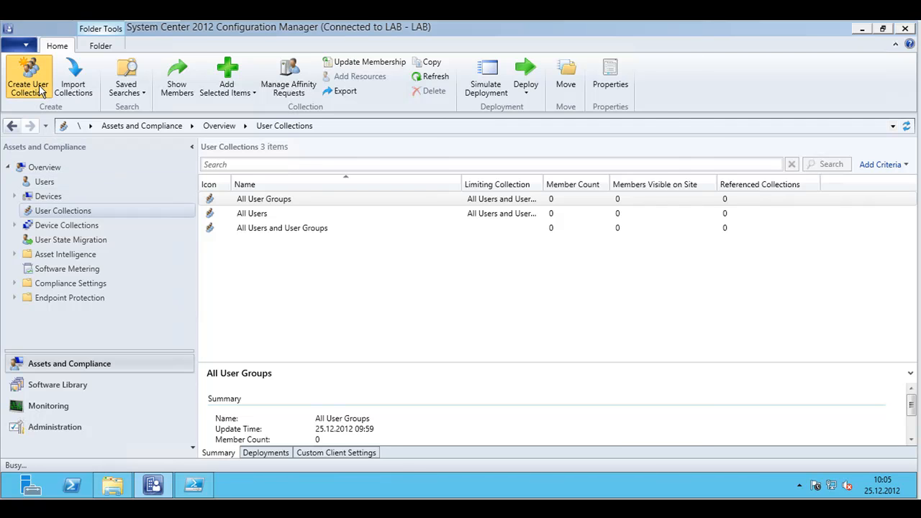
- Name the user collection NewCollection limited to All Users; the duplicate name is rejected
left_click(28, 69)
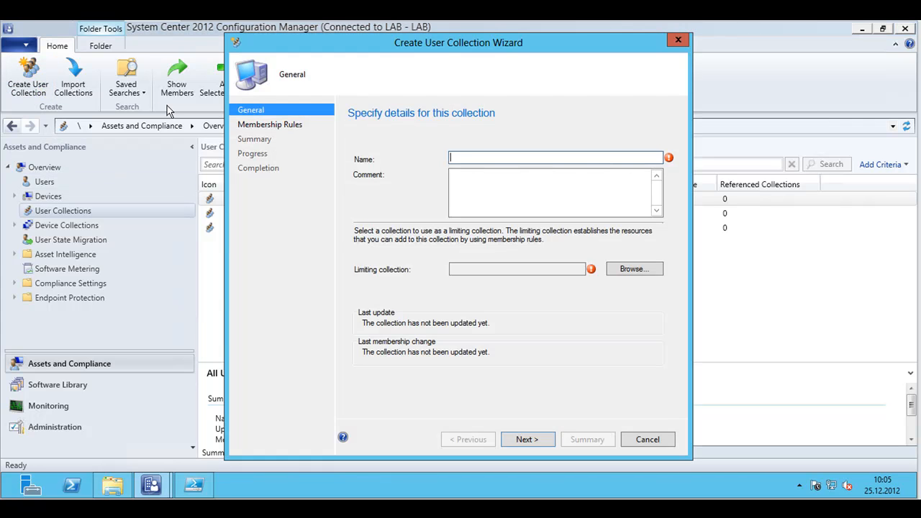
type("New")
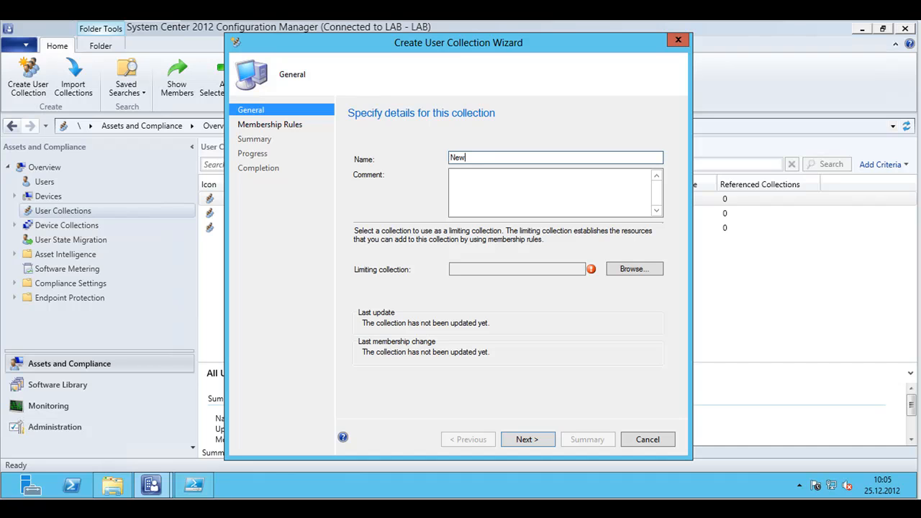
type("Collection")
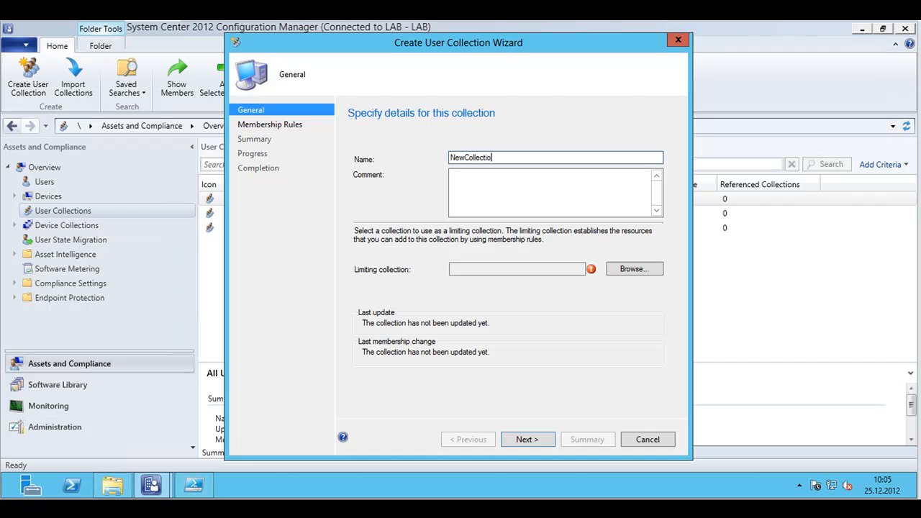
type("n")
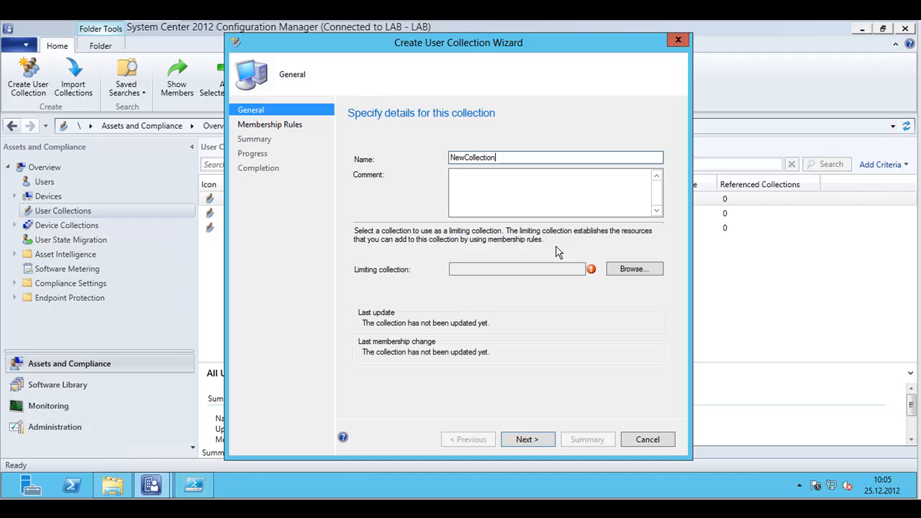
left_click(633, 269)
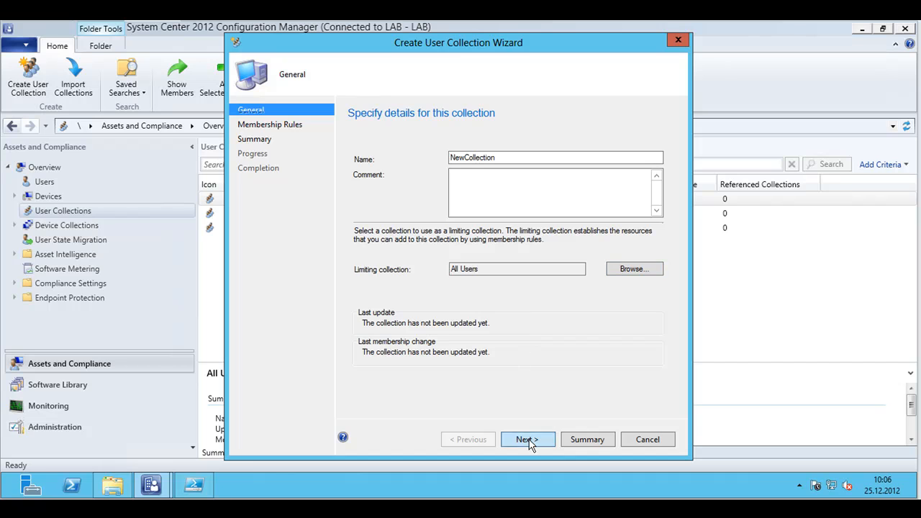
left_click(526, 439)
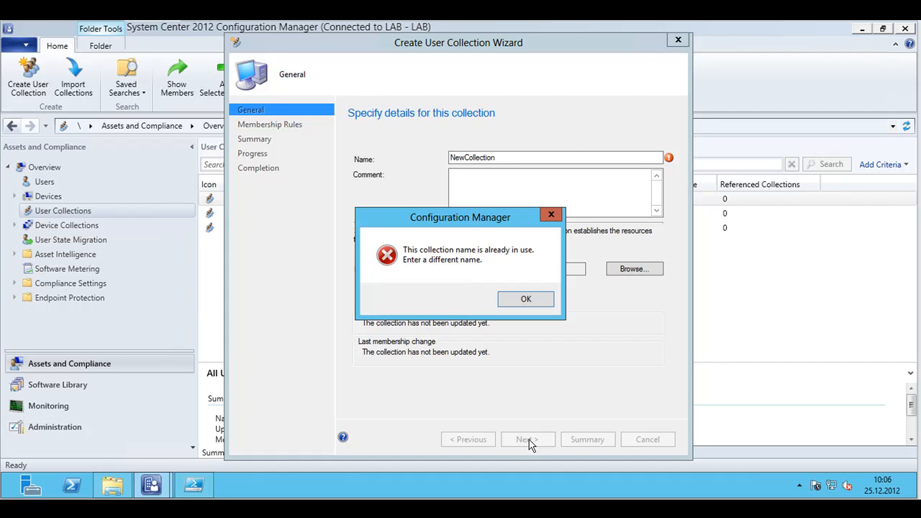
- Dismiss the error and finish creating NewUserCollection without membership rules, then view its details
left_click(525, 298)
type("User")
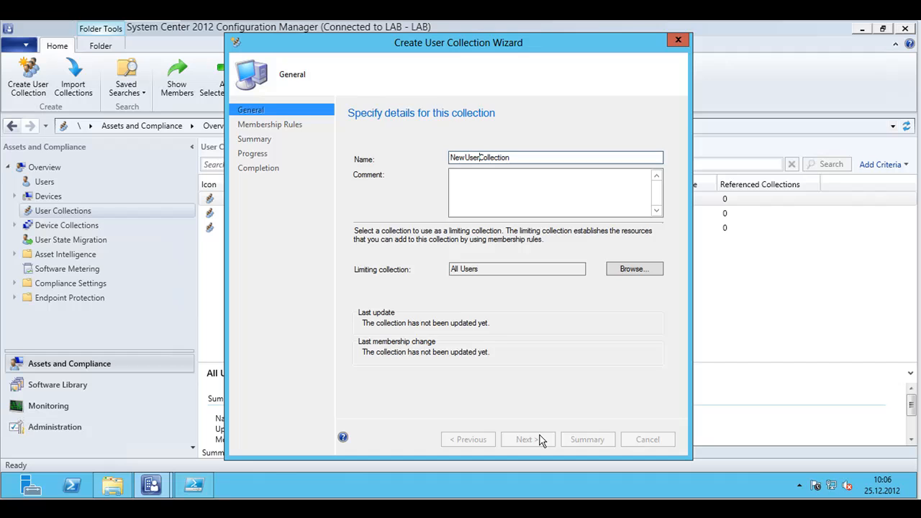
left_click(528, 439)
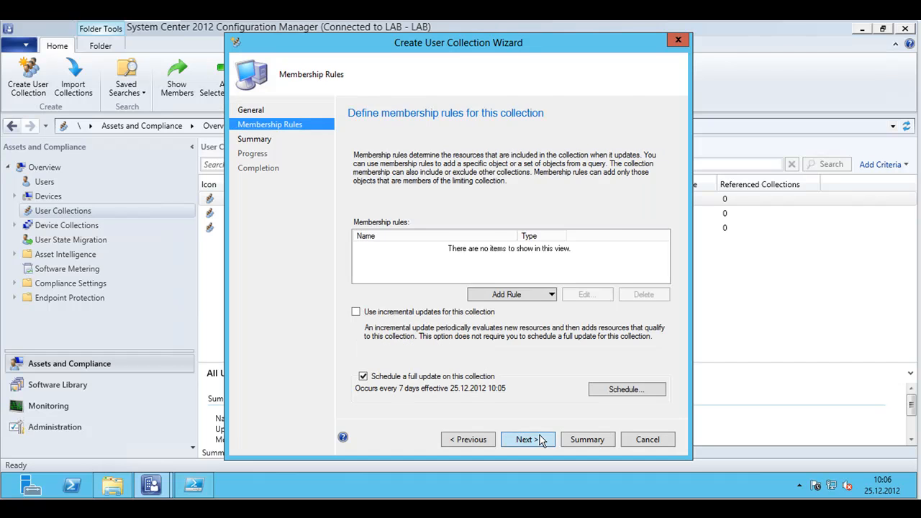
left_click(527, 439)
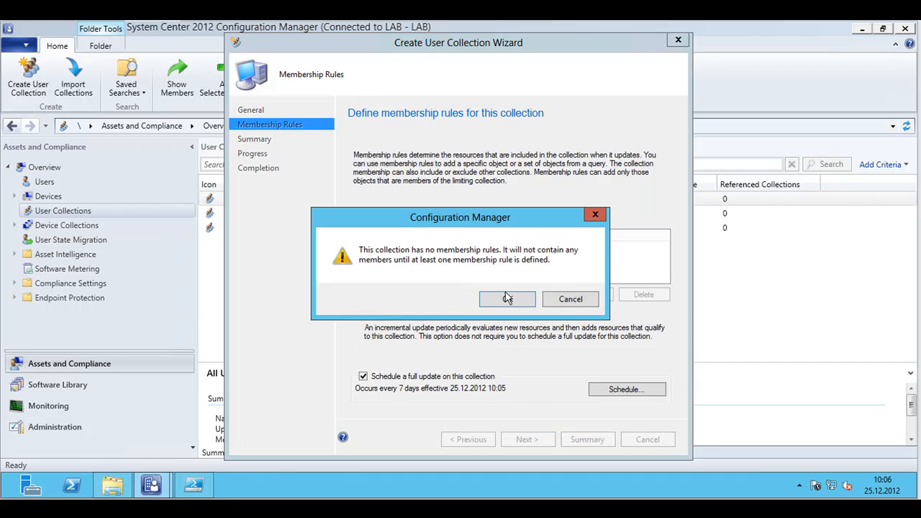
left_click(506, 298)
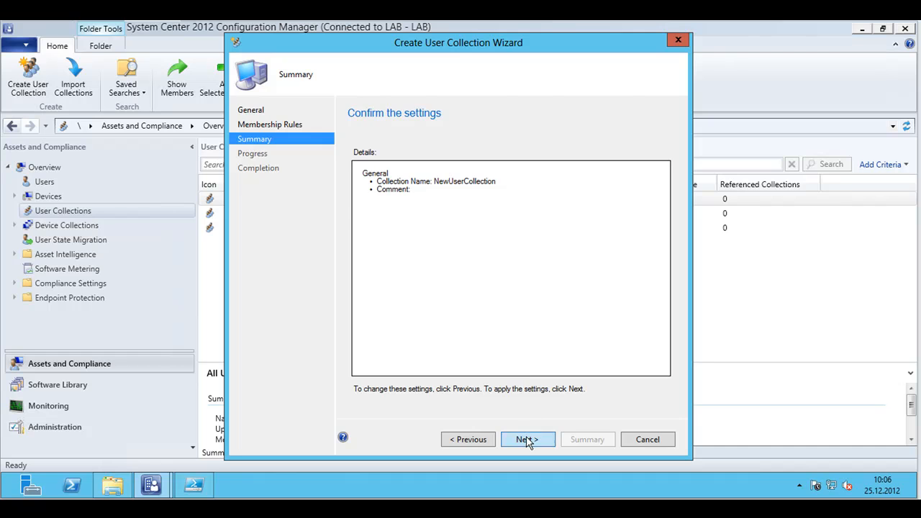
left_click(526, 439)
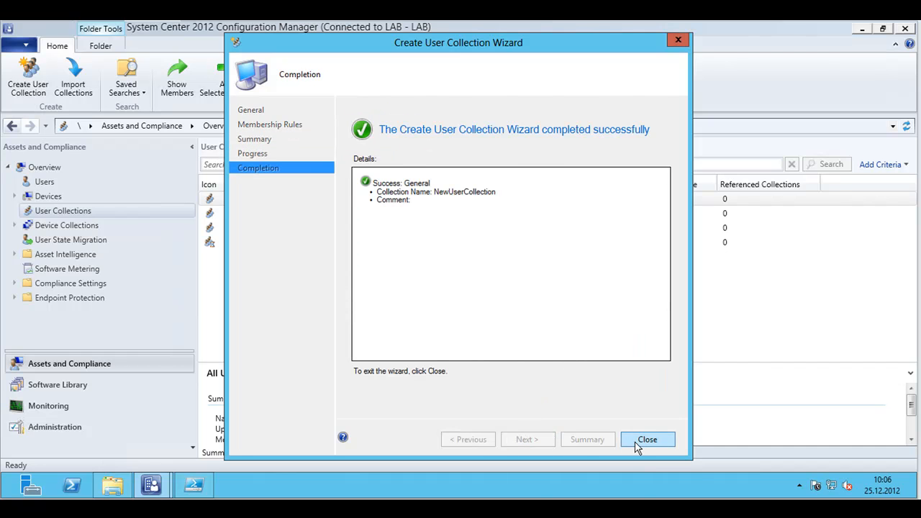
left_click(647, 439)
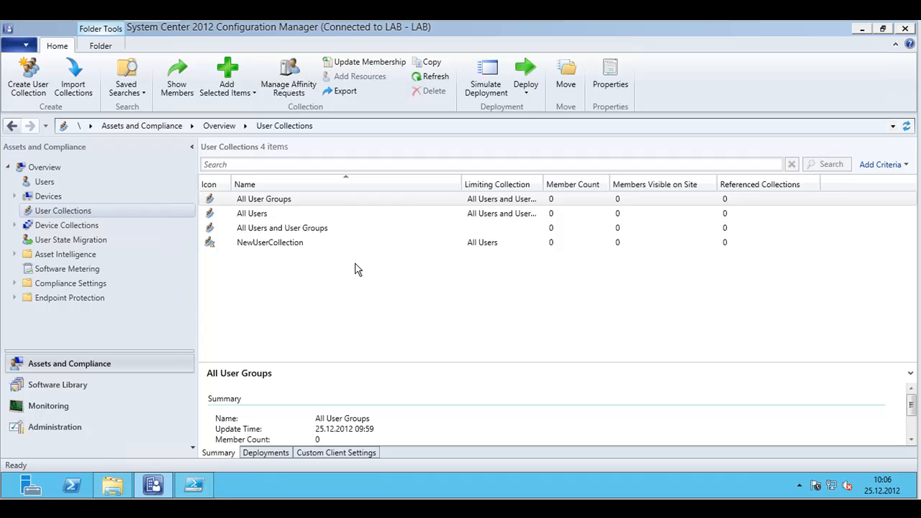
left_click(271, 242)
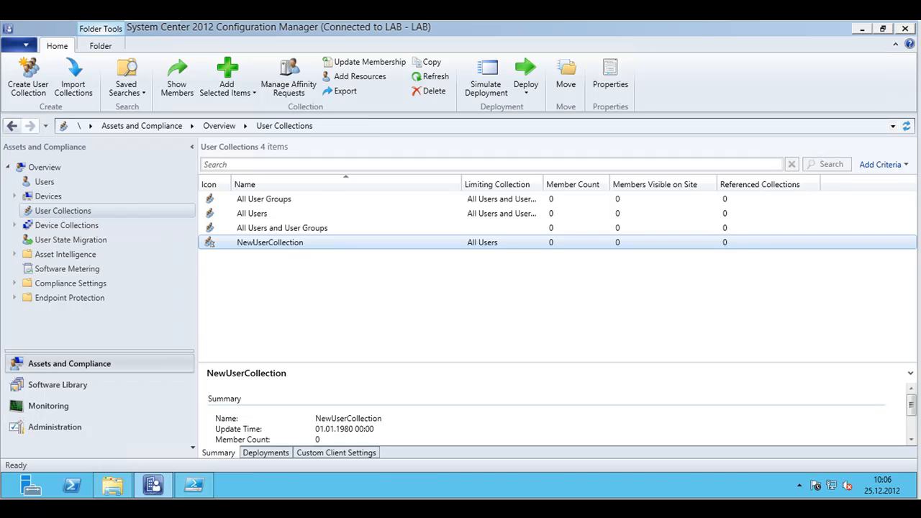
- Check the Device Collections list, then switch to the Administrator PowerShell prompt
left_click(66, 225)
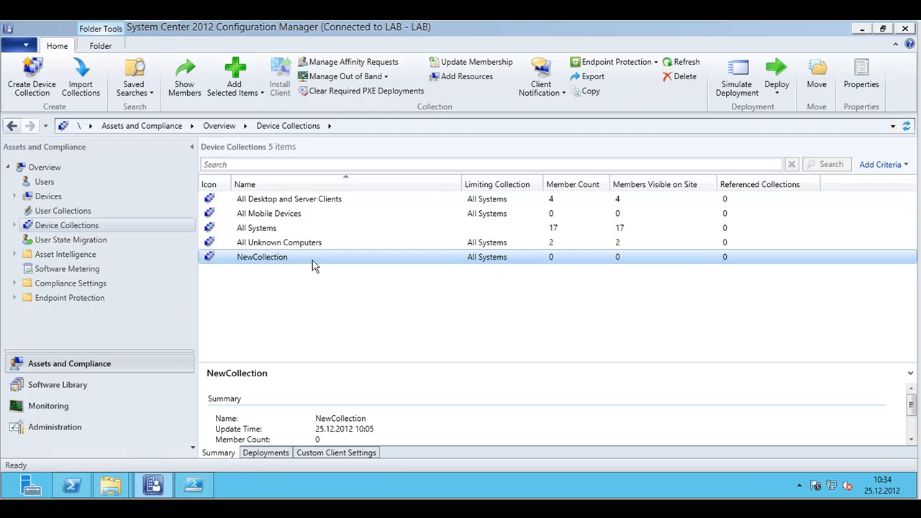
left_click(69, 485)
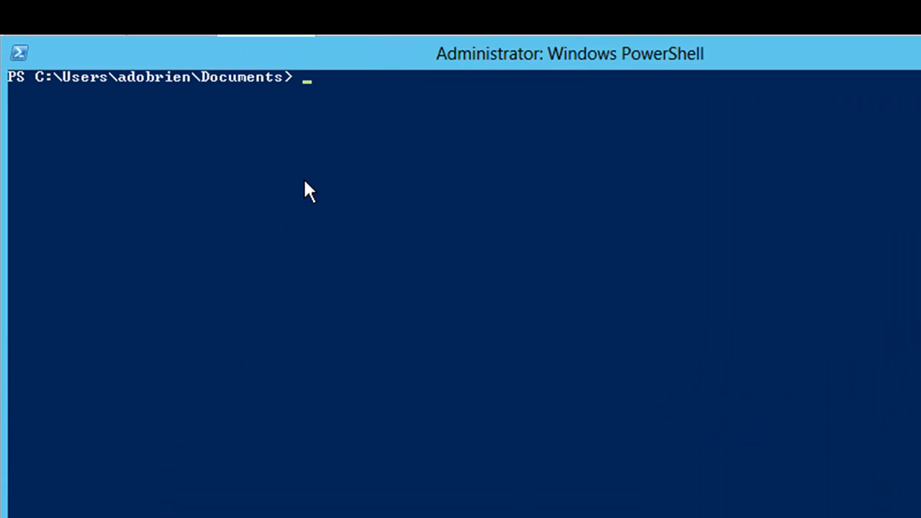
- Run create-collection.ps1 answering D, NewCollection_2 and server CM12 to make a device collection
type(".\\create-collection.ps1")
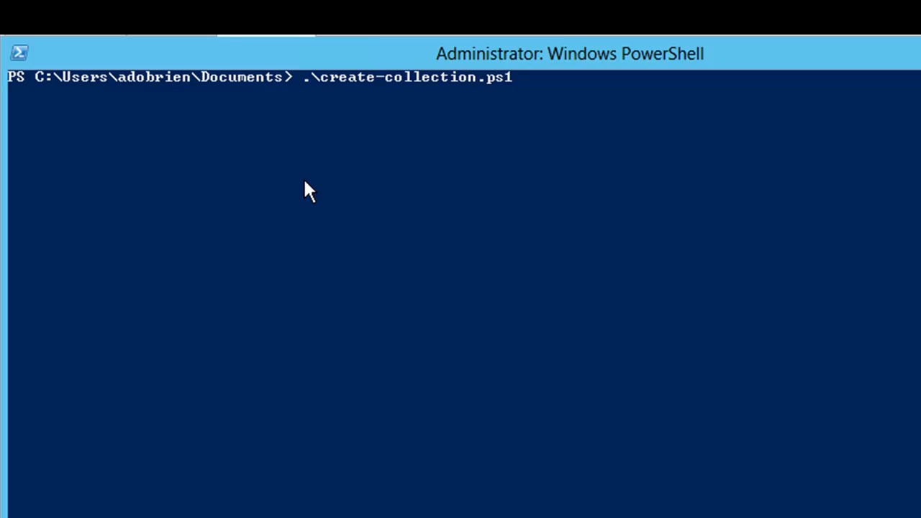
key("Enter")
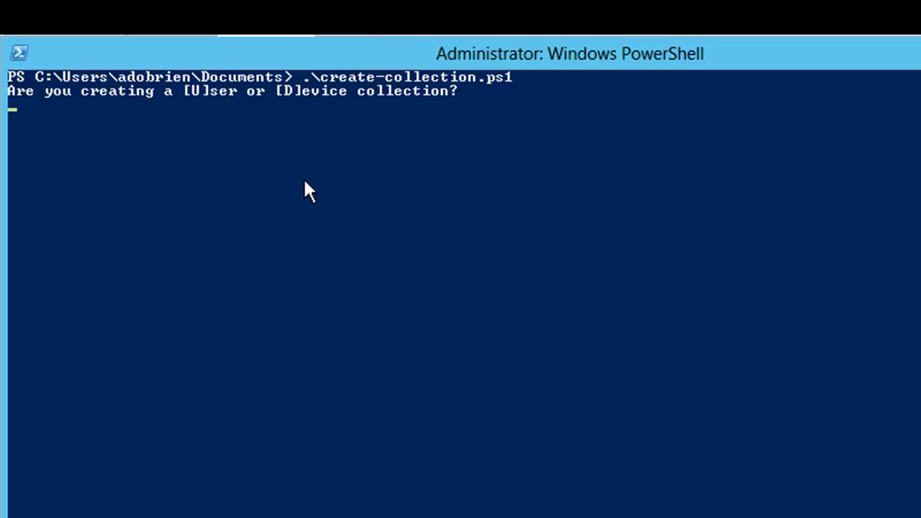
type("D")
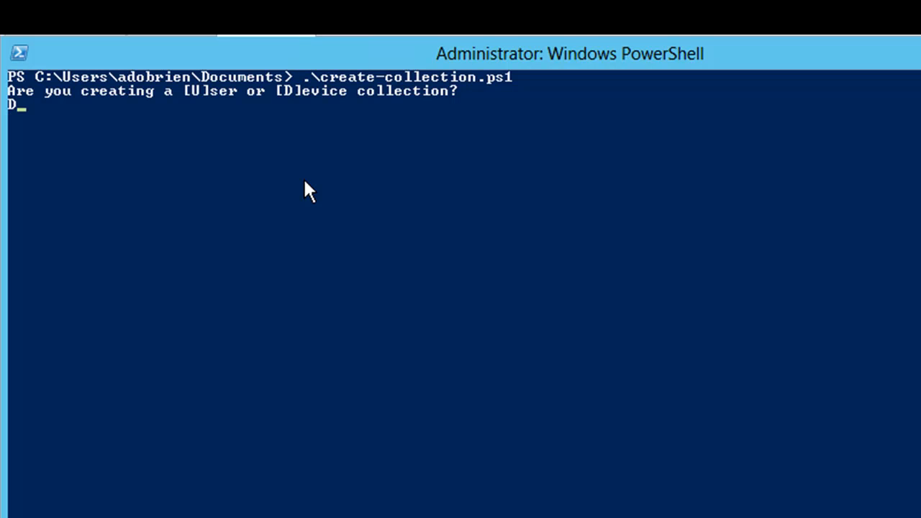
key("Enter")
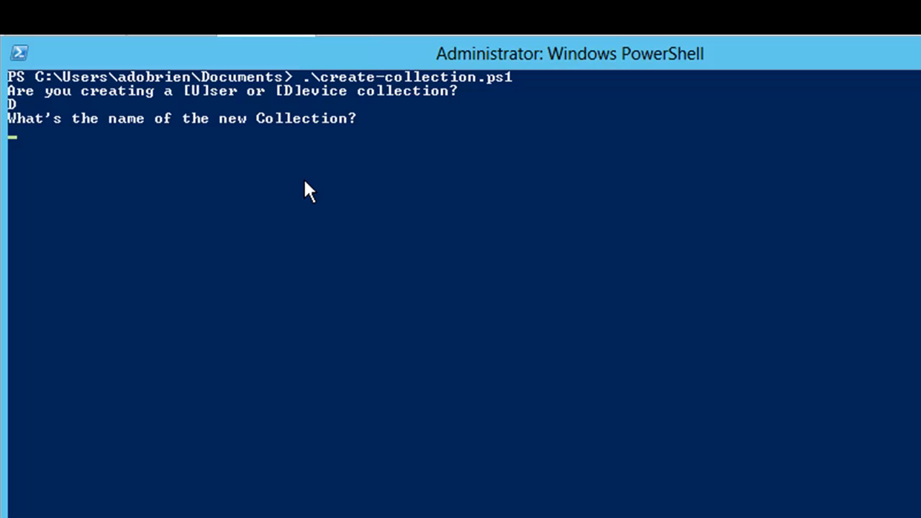
type("NewCo")
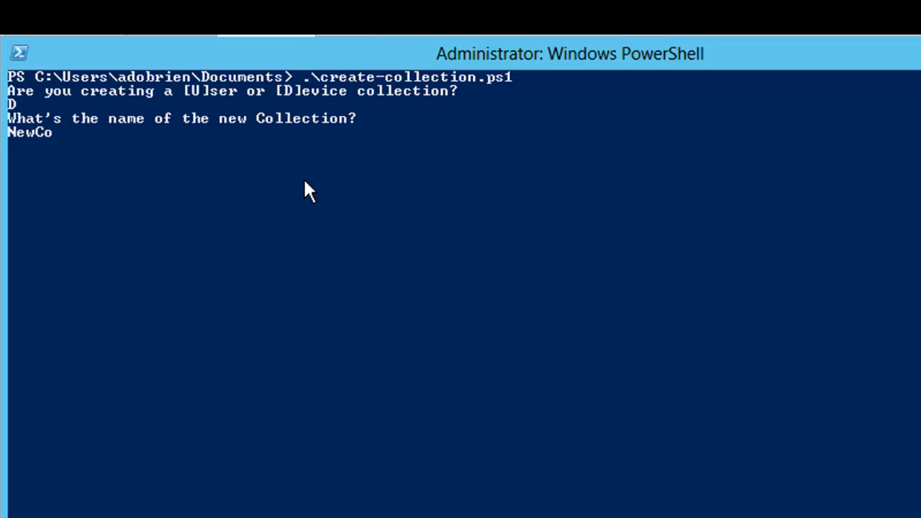
type("llection")
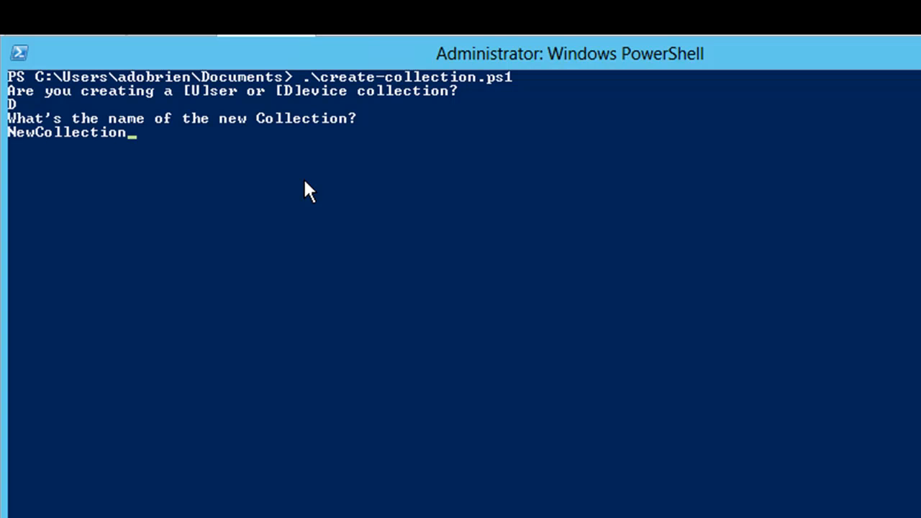
type("_2")
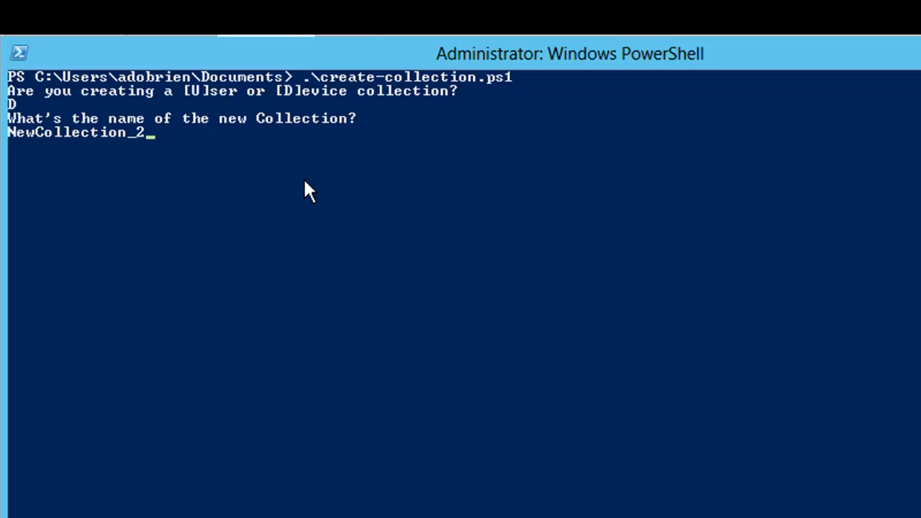
key("Enter")
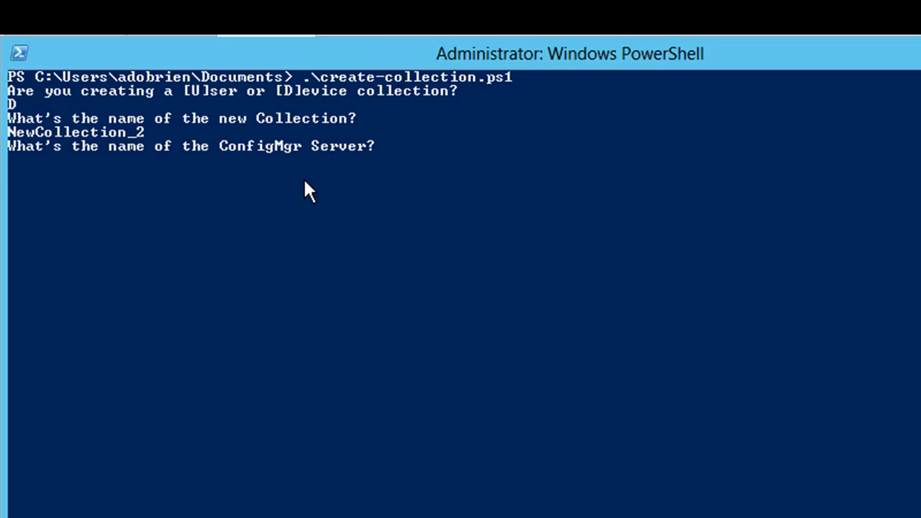
type("CM12")
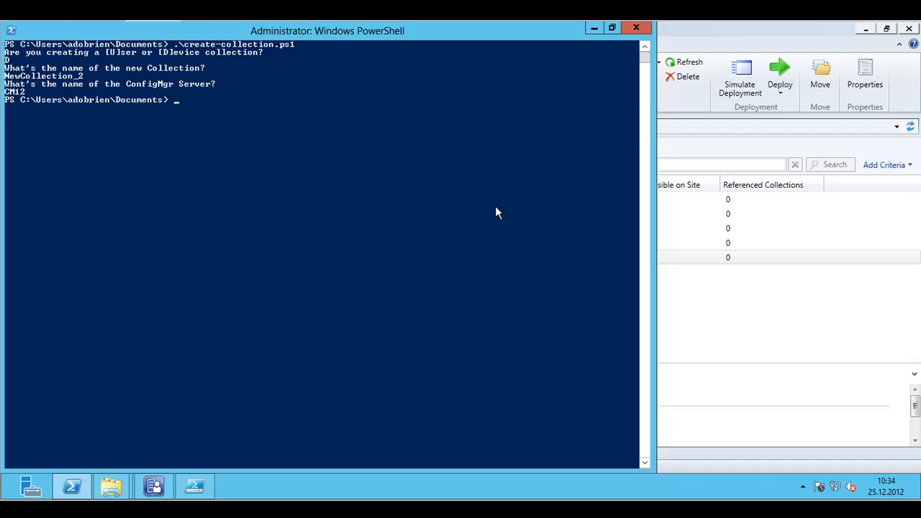
- Verify NewCollection_2 appears in the console's device collections, then return to PowerShell for another run
left_click(728, 256)
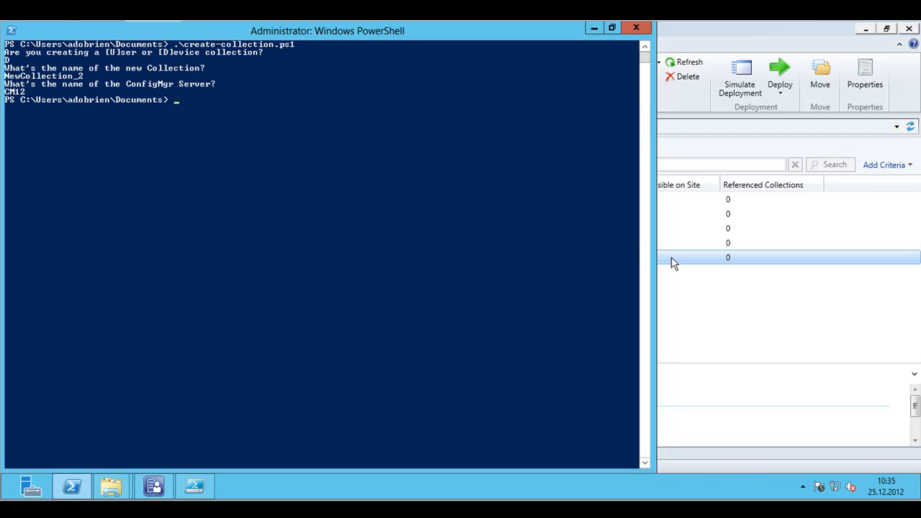
left_click(153, 487)
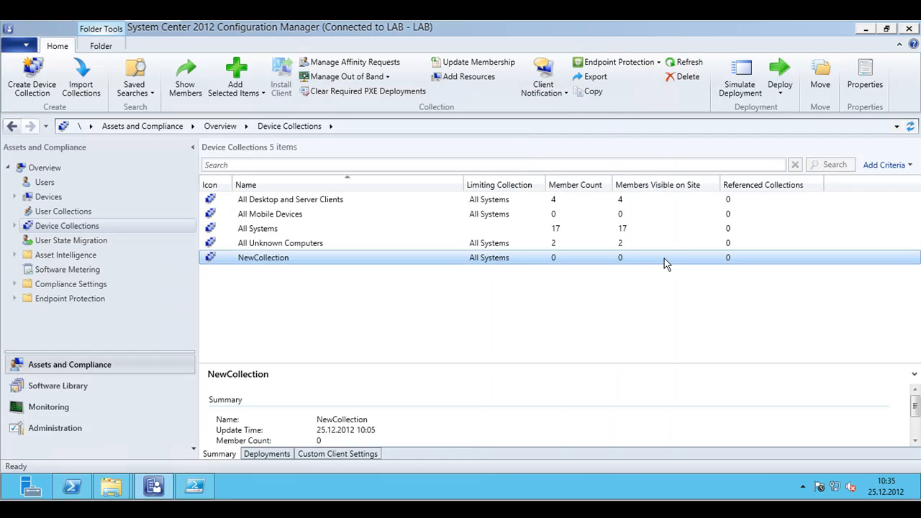
mouse_move(125, 234)
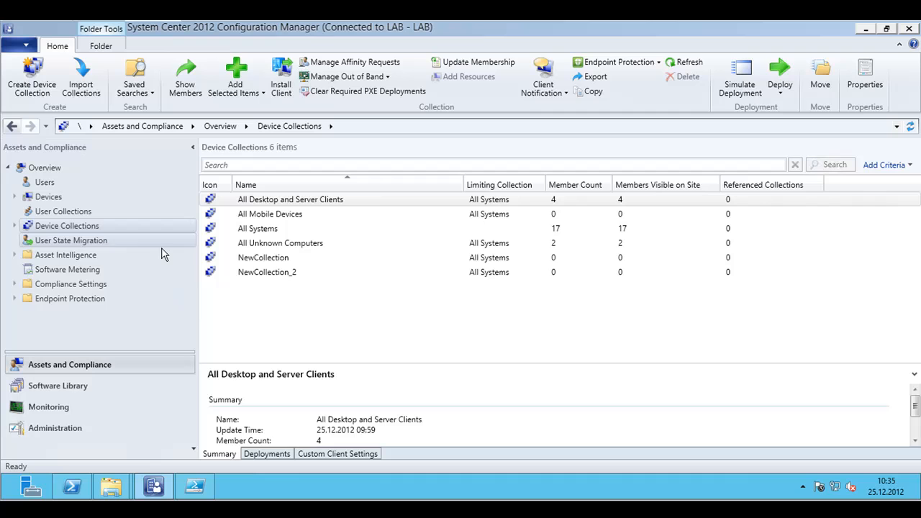
left_click(267, 272)
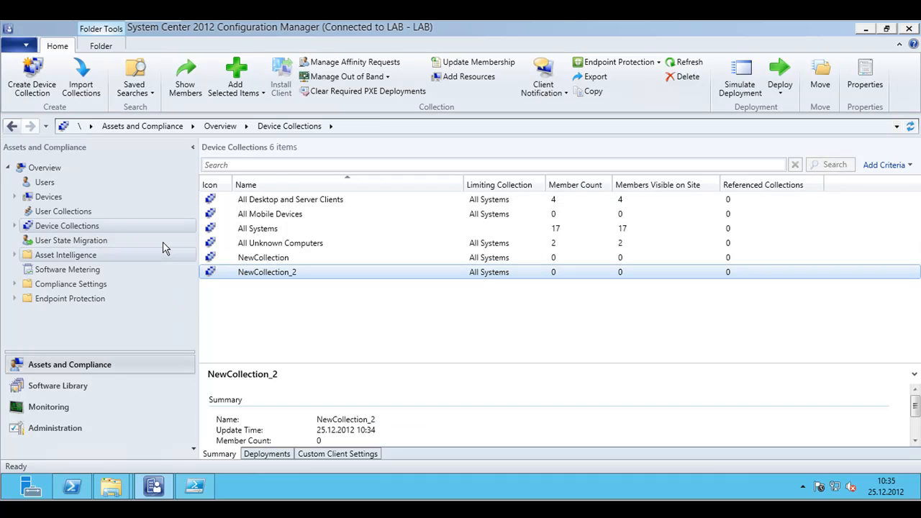
left_click(63, 210)
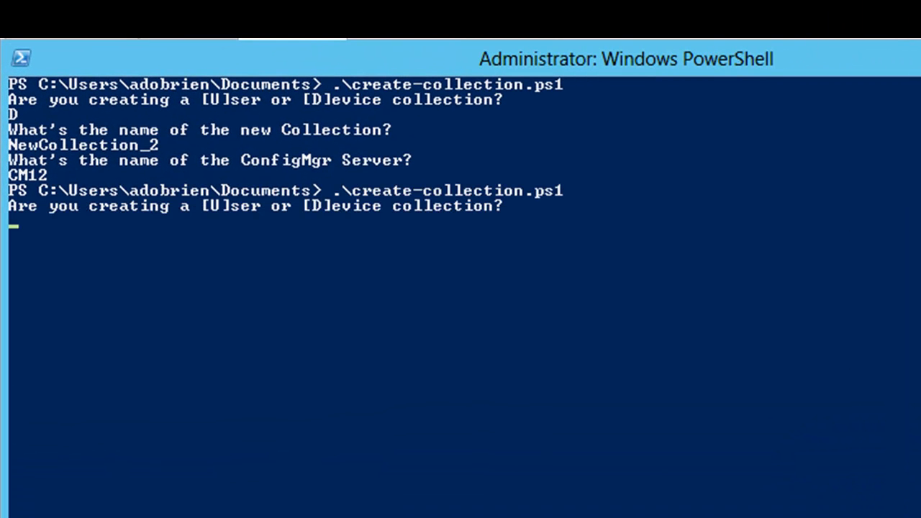
- Answer U and a name starting NewUserCollection to create a user collection via the script
type("U")
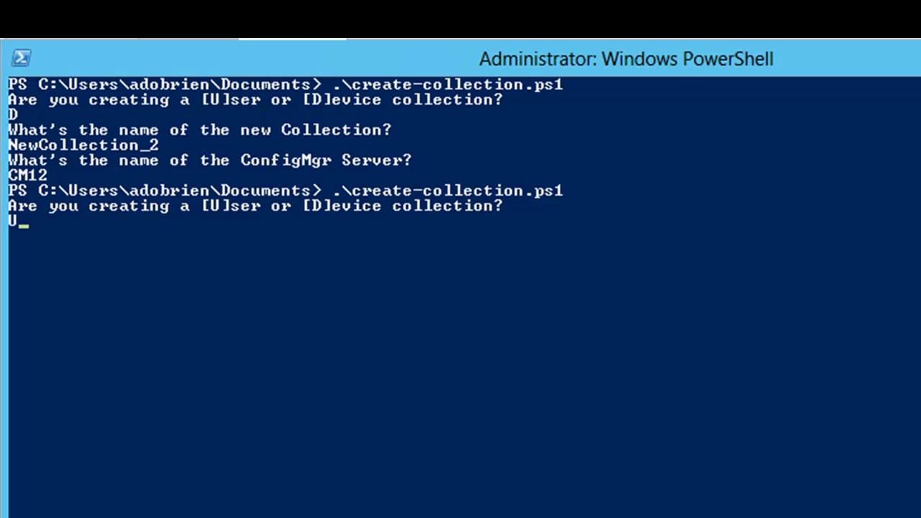
key("Enter")
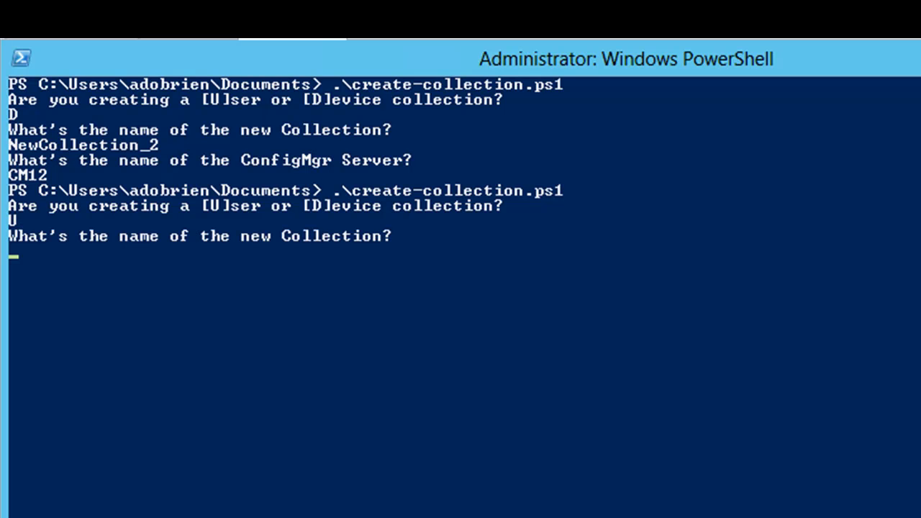
type("Ne")
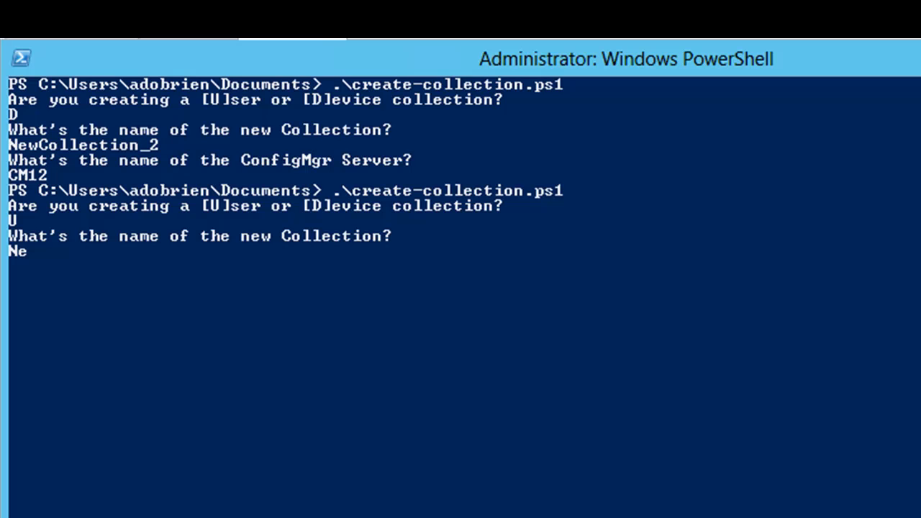
type("wUser")
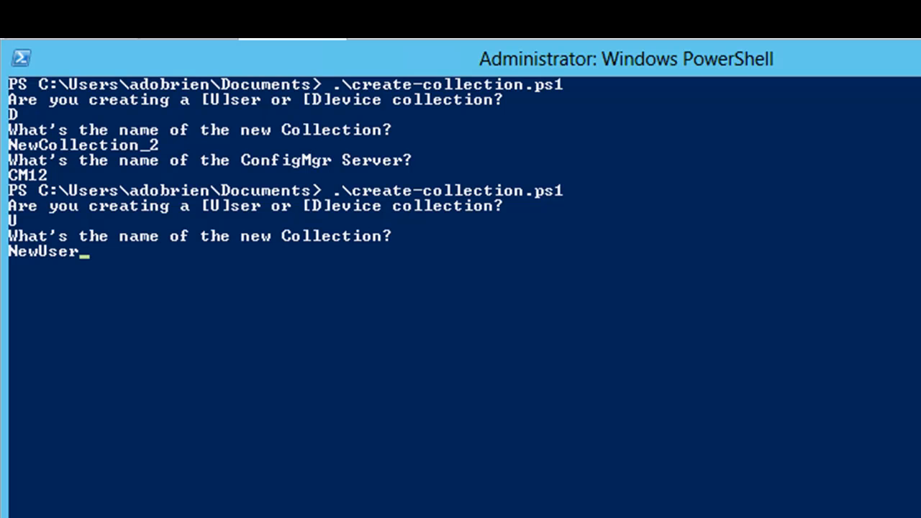
type("Collec")
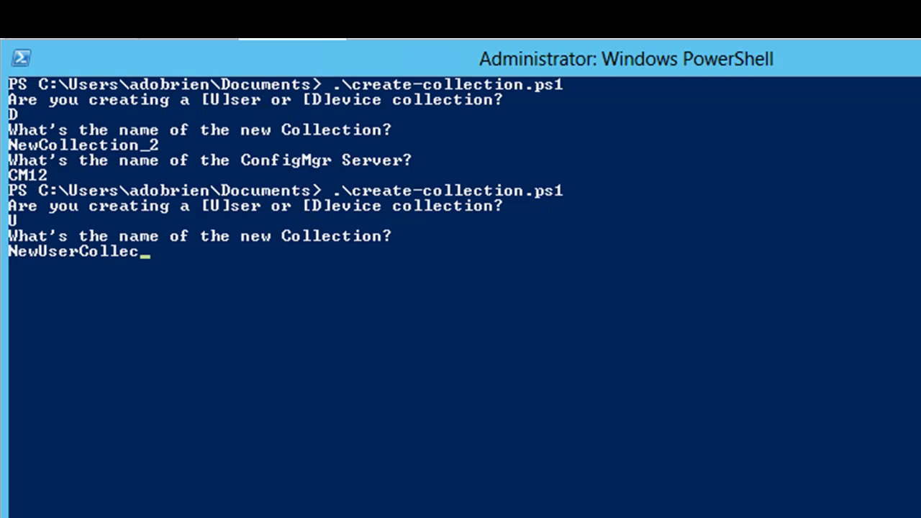
type("tion")
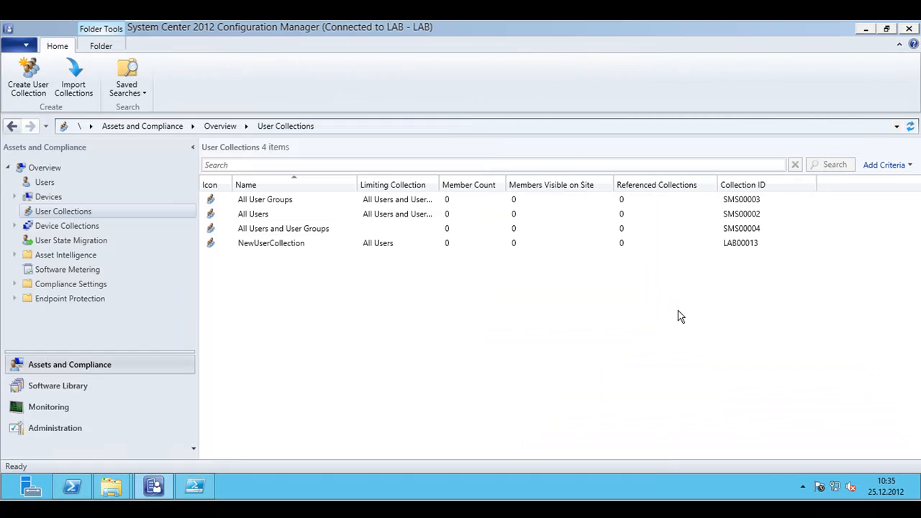
mouse_move(64, 210)
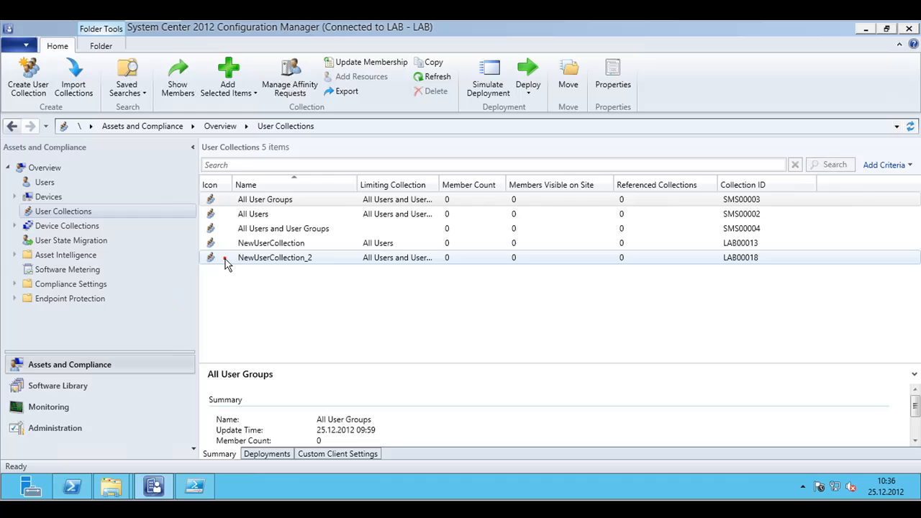
- Select the script-created NewUserCollection_2 to show its summary details
left_click(275, 258)
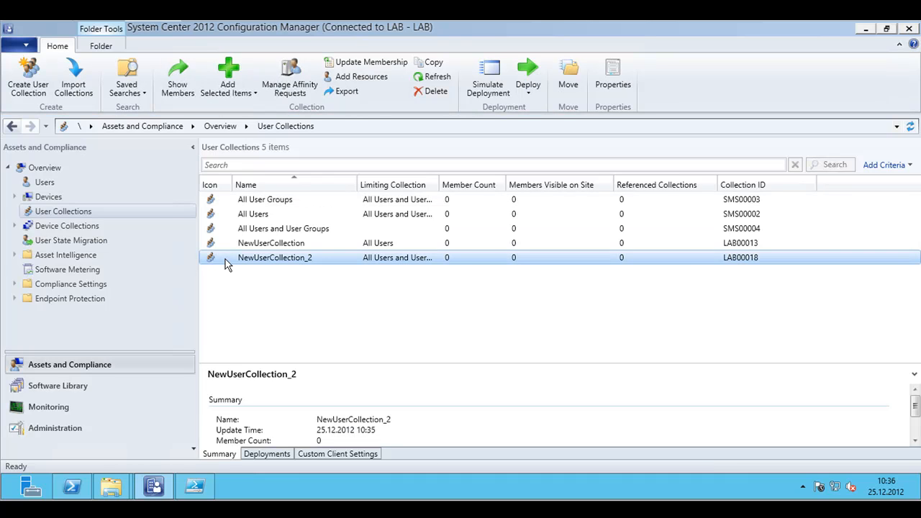